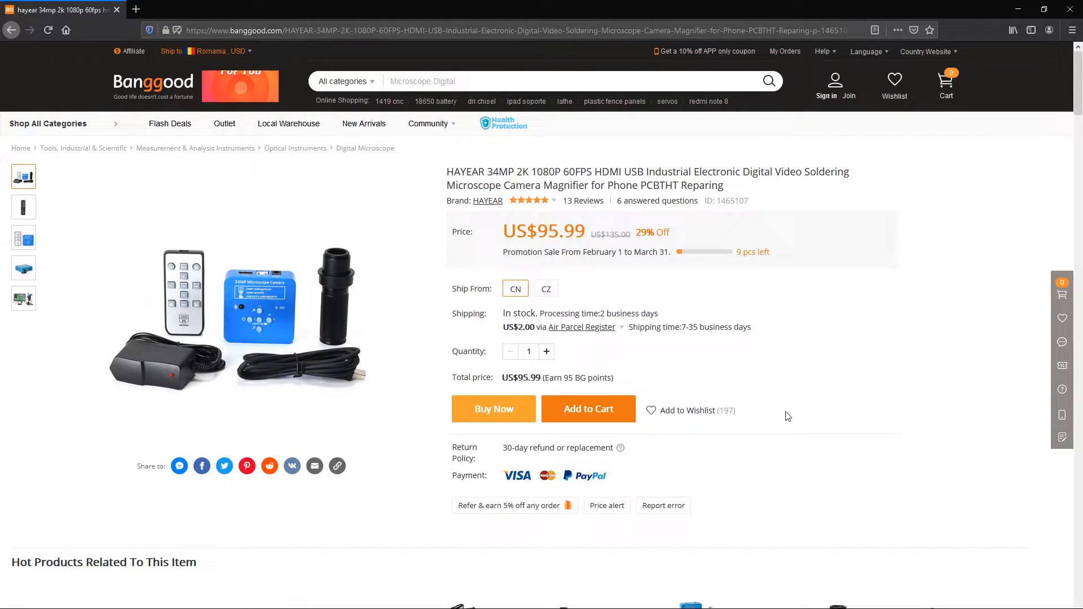
scroll(down, 3)
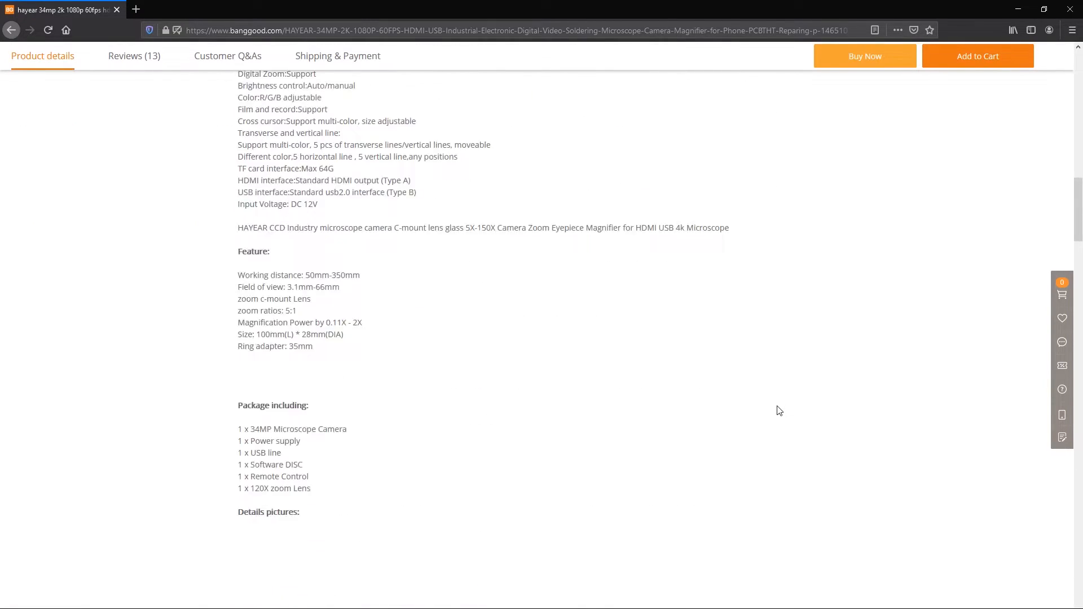
scroll(down, 3)
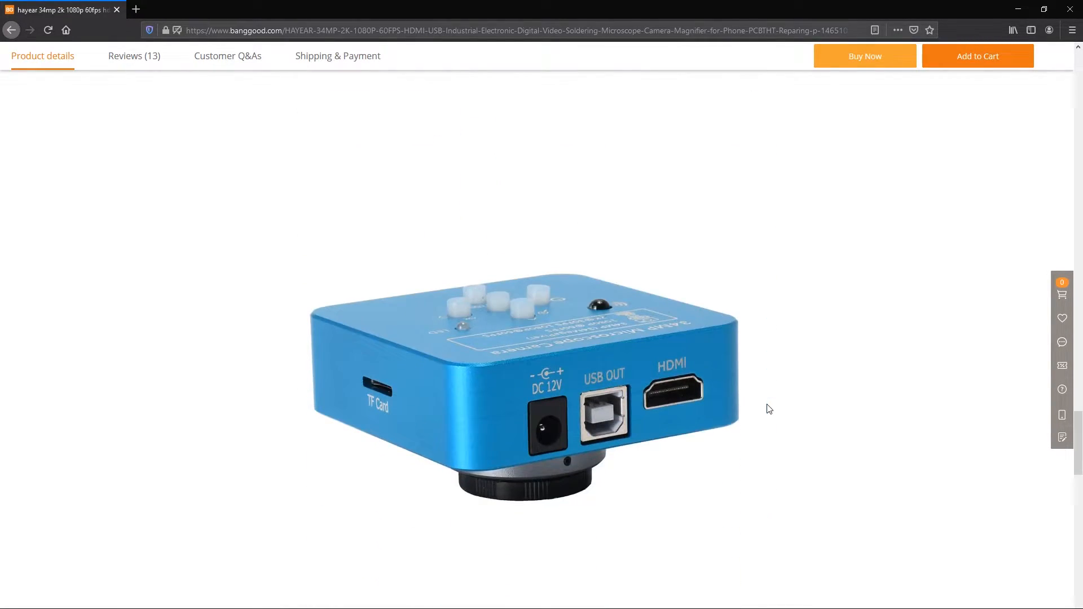
scroll(up, 3)
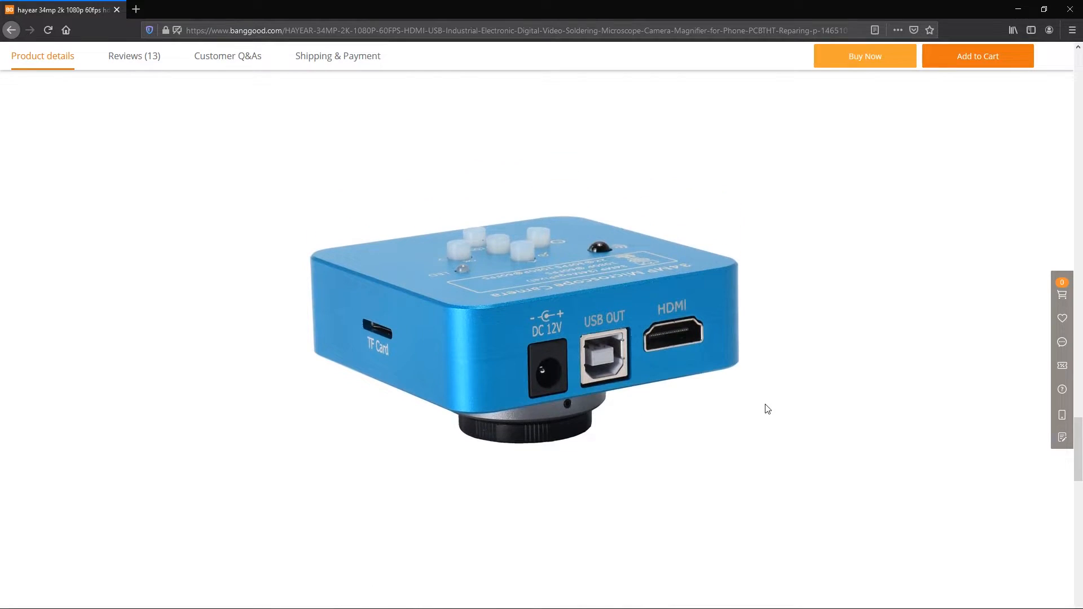